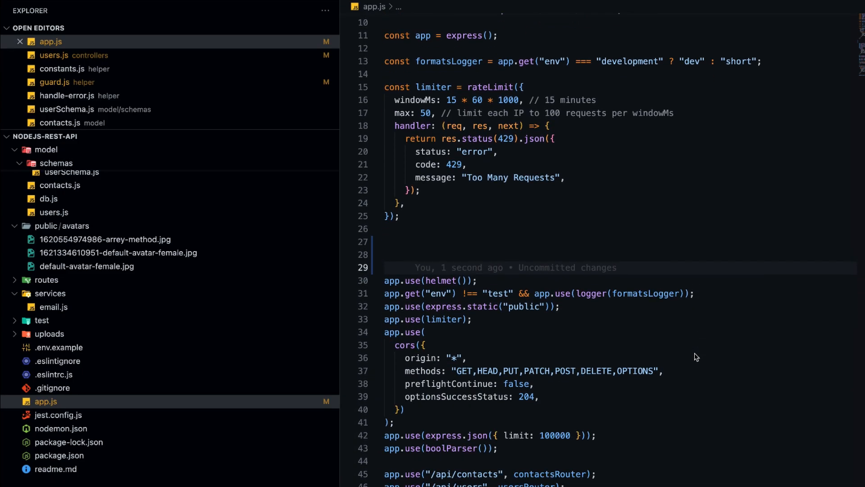
Return to the top of app.js and switch to package.json to view scripts and dependencies.
scroll("down", 3)
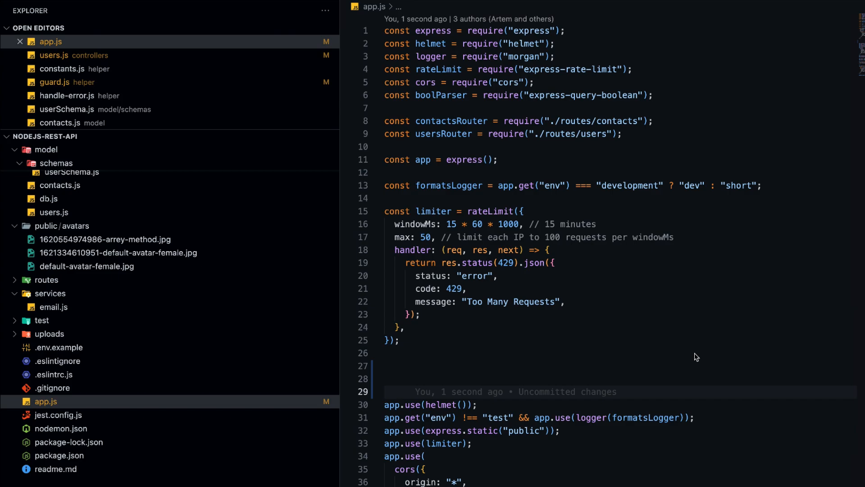
left_click(59, 455)
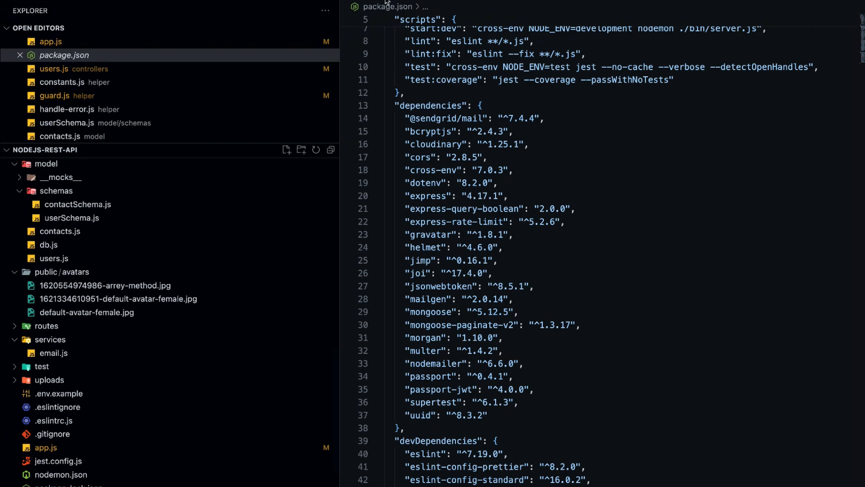
Review helper/guard.js and handle-error.js, then move into model/users.js and its lookup functions.
left_click(55, 95)
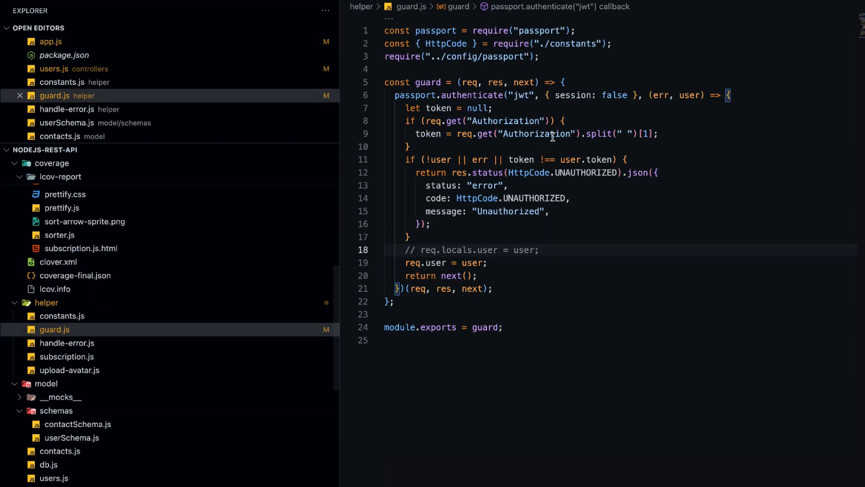
mouse_move(569, 257)
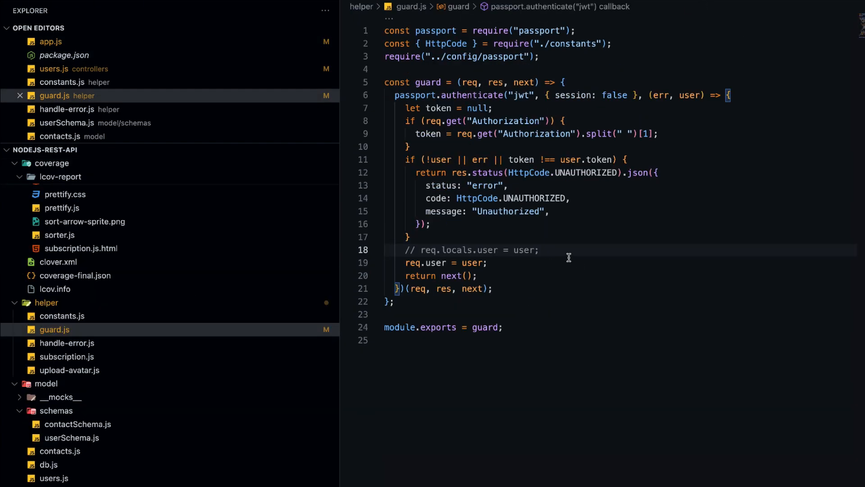
mouse_move(574, 218)
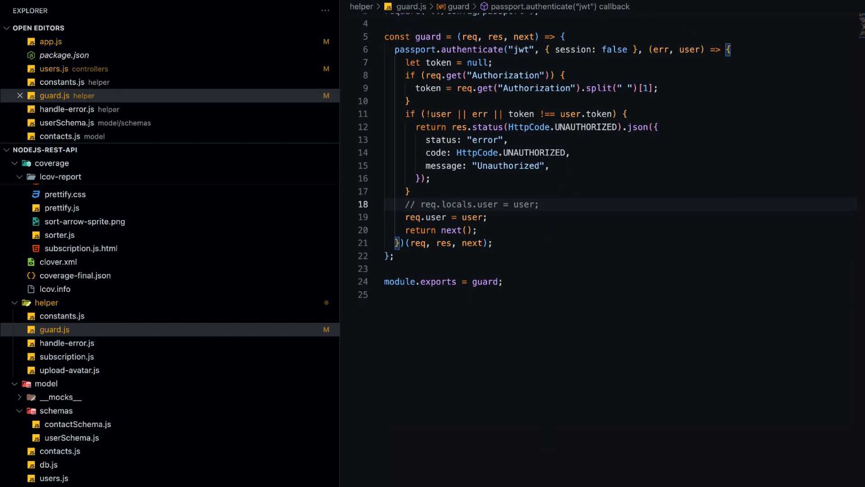
left_click(67, 347)
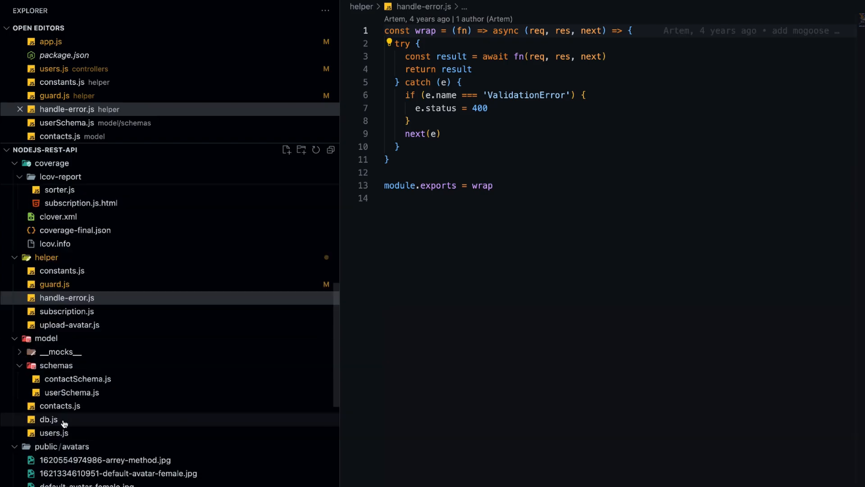
left_click(53, 433)
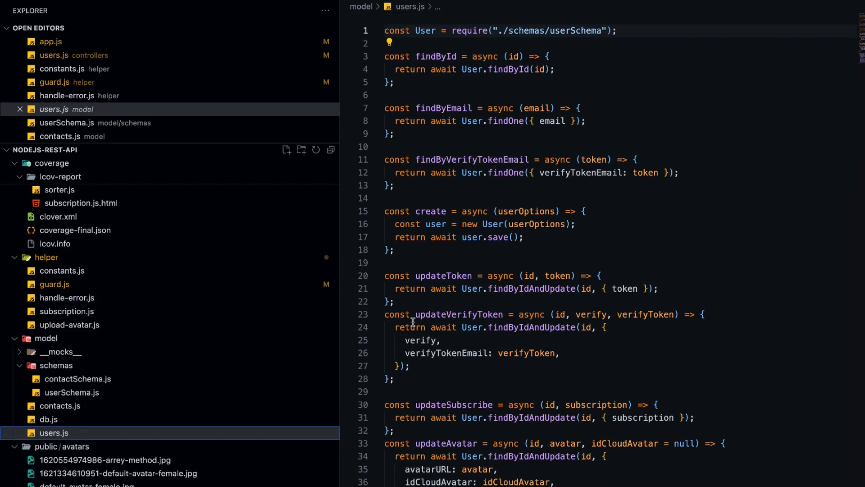
scroll("down", 3)
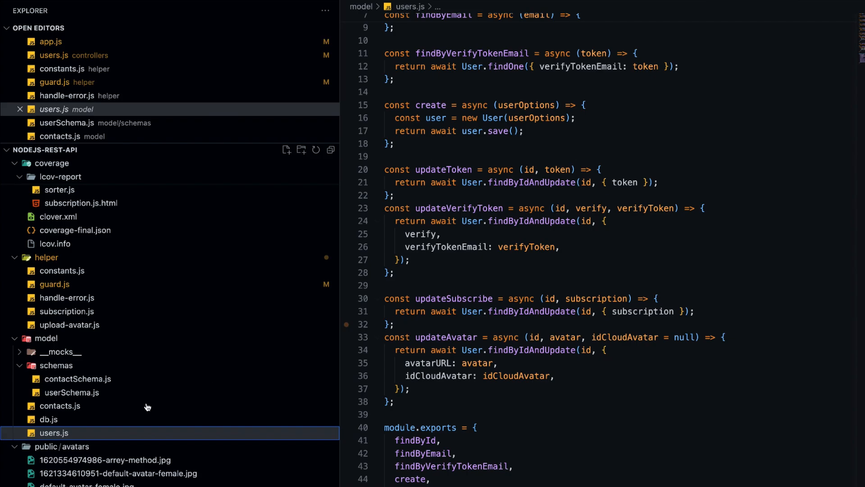